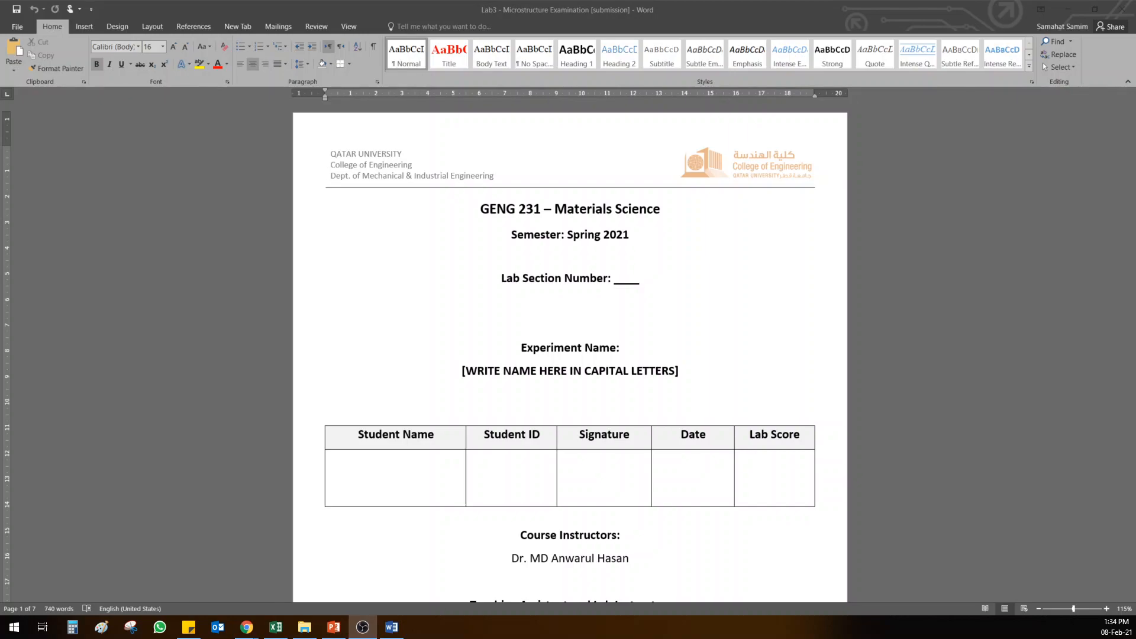
- Scroll from the cover page to page 2 with the Introduction, Objectives and Theory sections
scroll(down, 3)
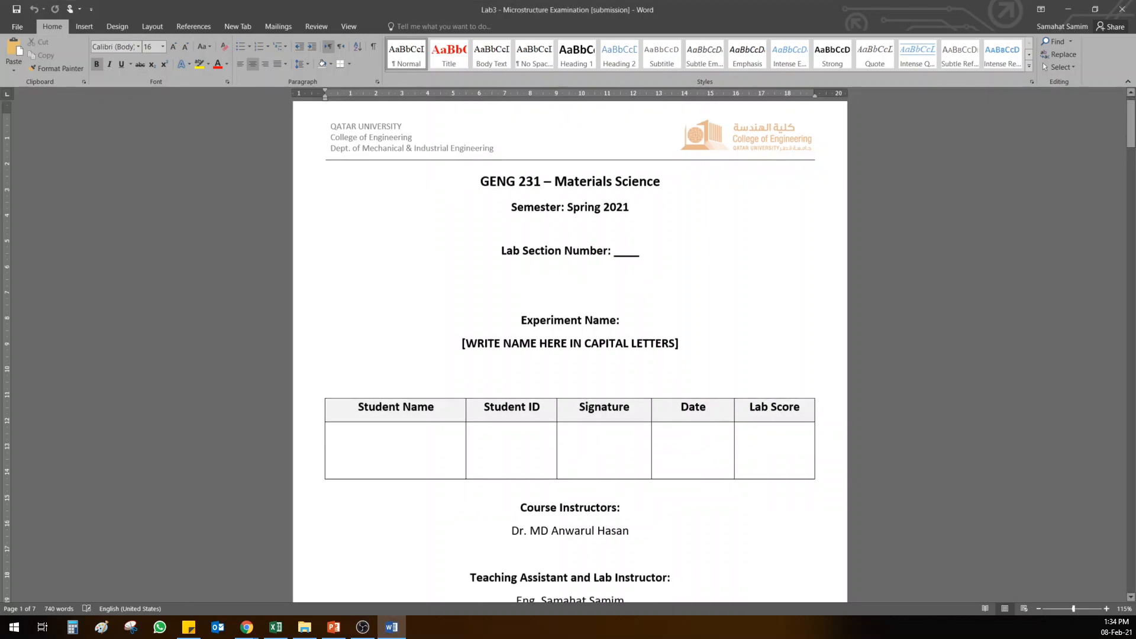
scroll(down, 3)
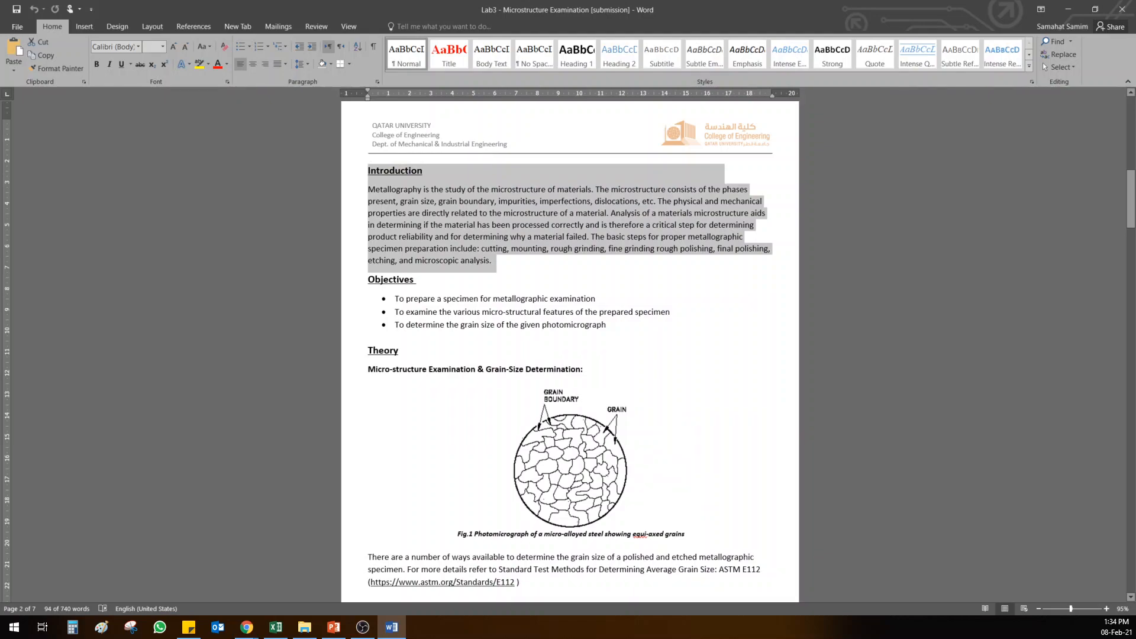
- Scroll to page 3 showing the Standard ASTM grain-size number chart images
scroll(down, 3)
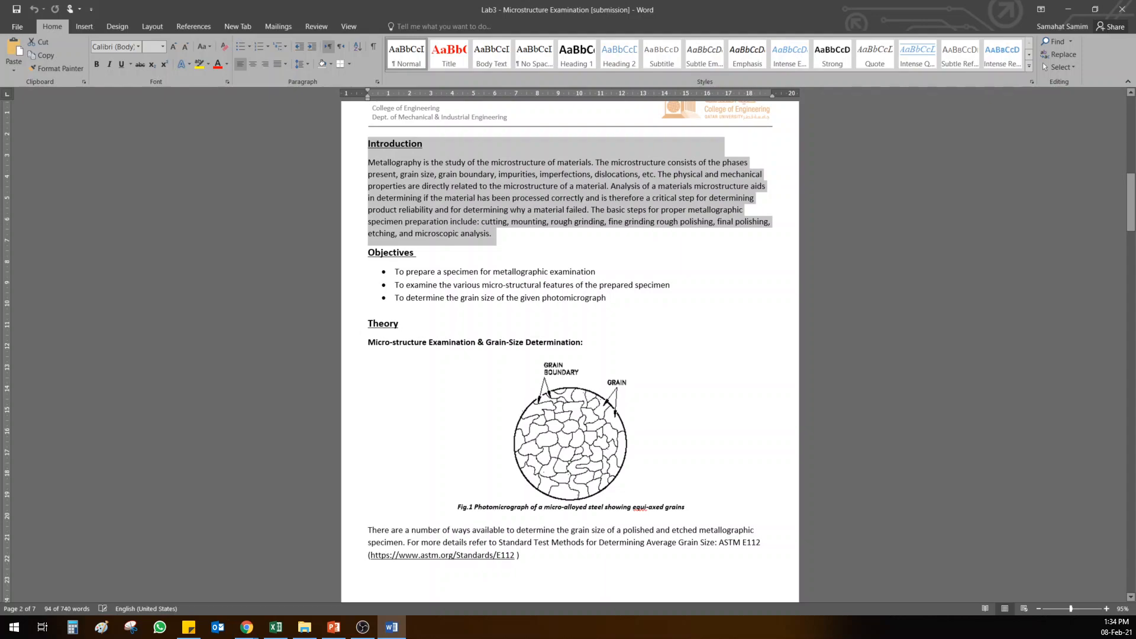
scroll(down, 3)
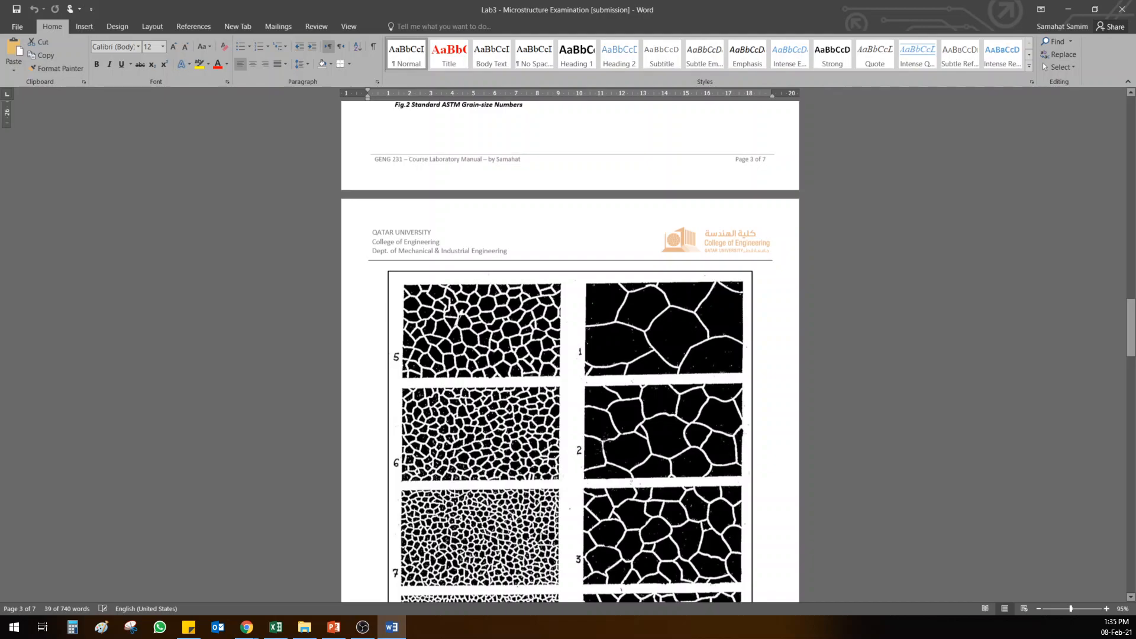
- Scroll to the Lab Materials & Equipment section and select the phrase 'photos of each equipment'
scroll(down, 3)
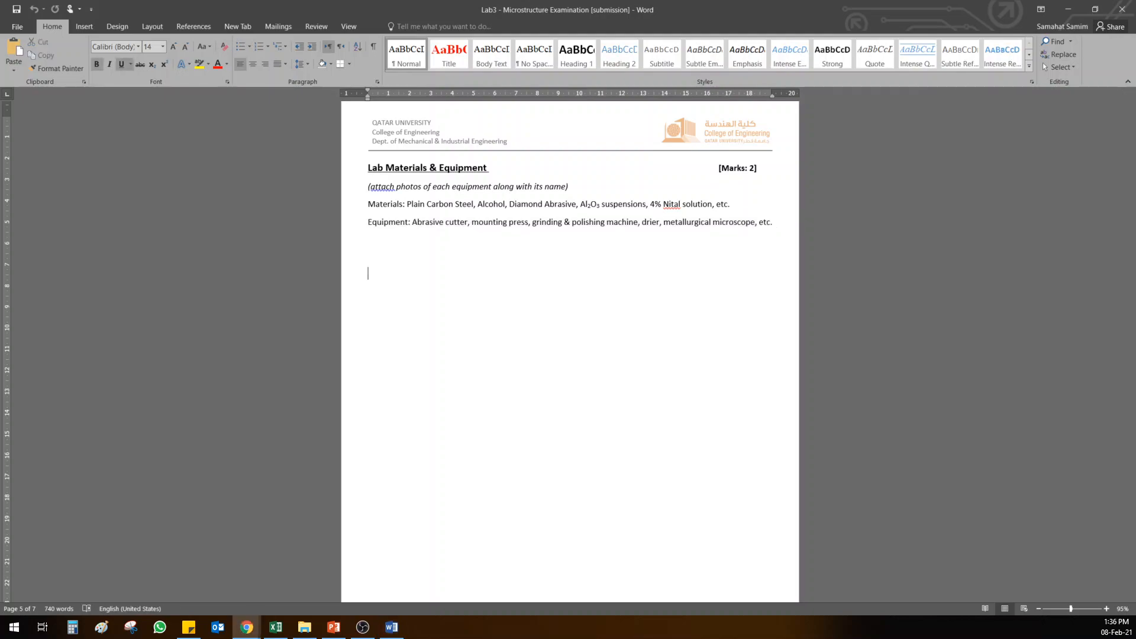
drag(397, 186, 492, 186)
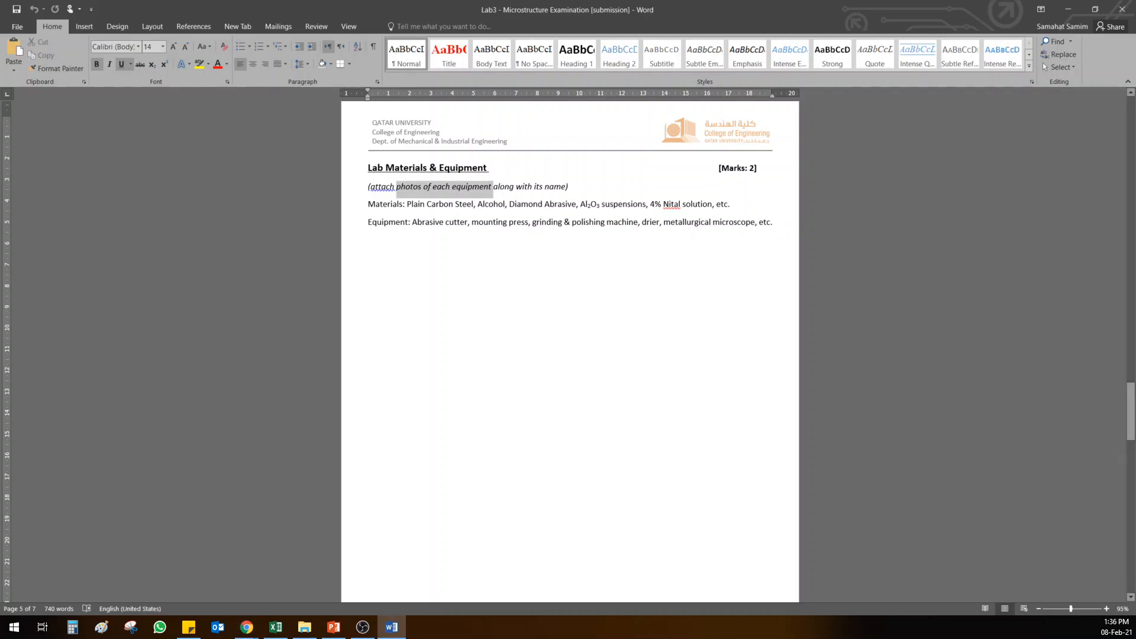